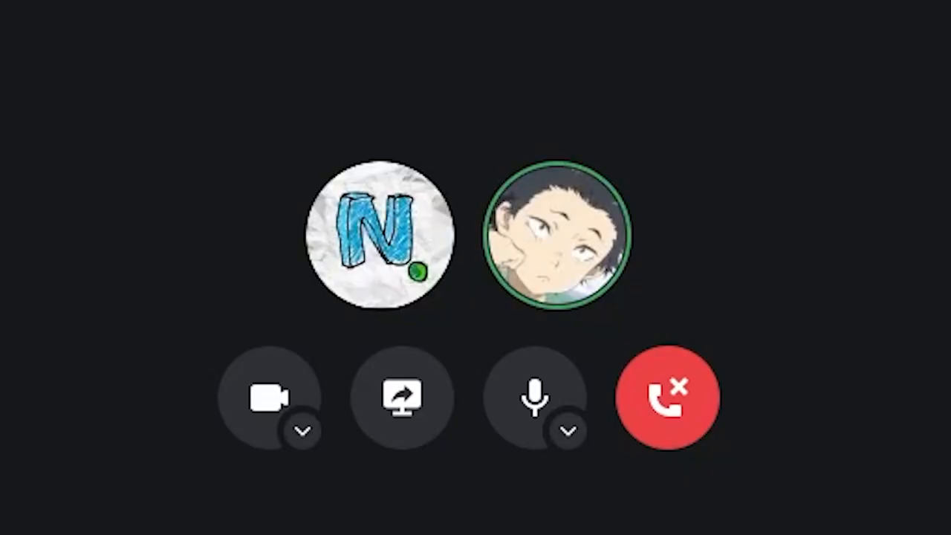
Review the player script's jump reset and obstacle game-over collision code, then return to Unity Hub.
click(667, 396)
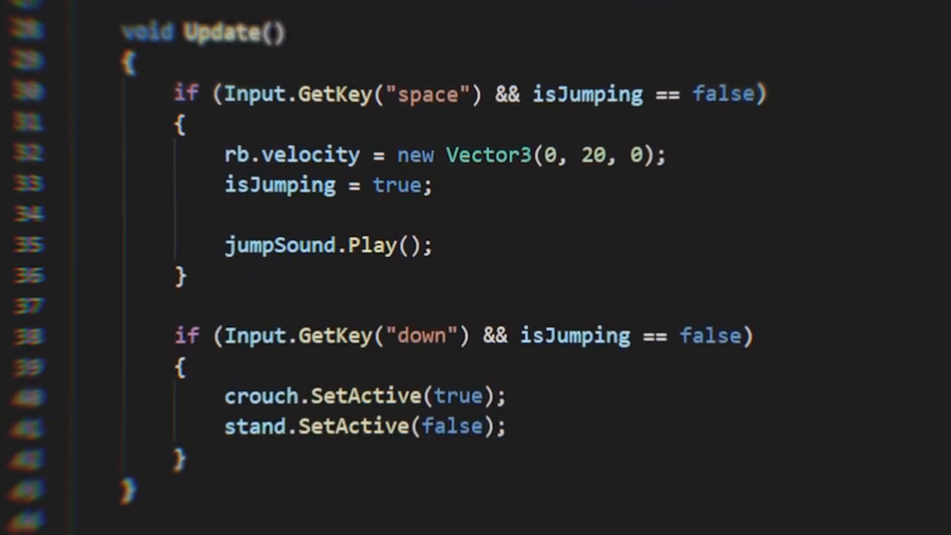
scroll(down, 3)
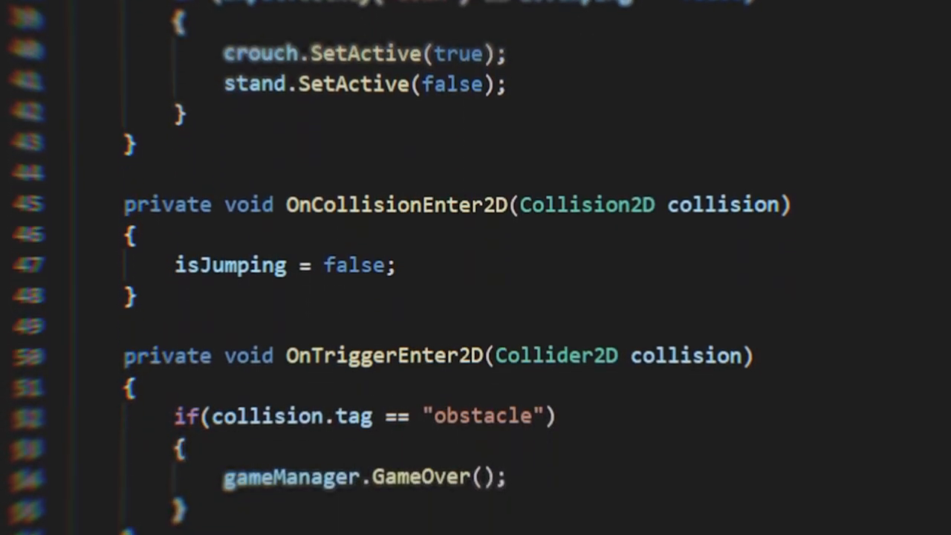
click(448, 28)
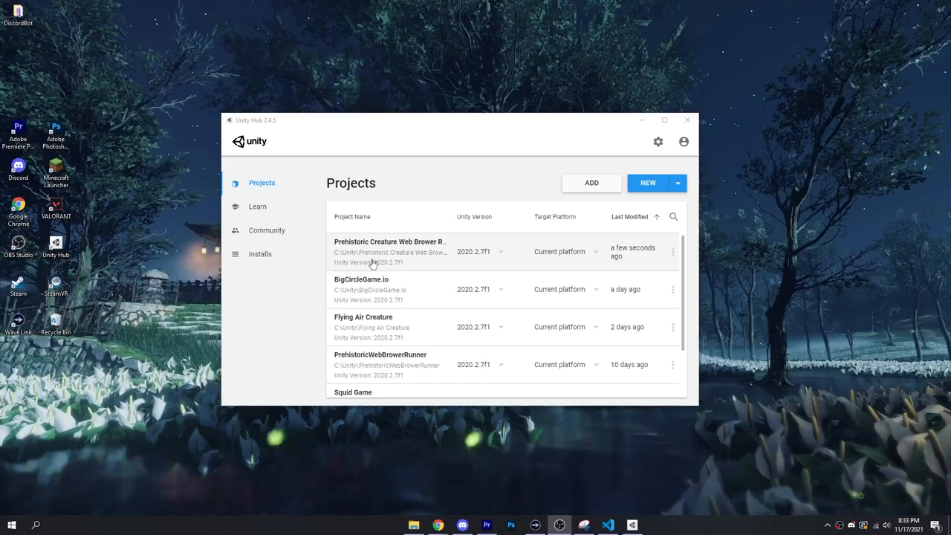
click(687, 120)
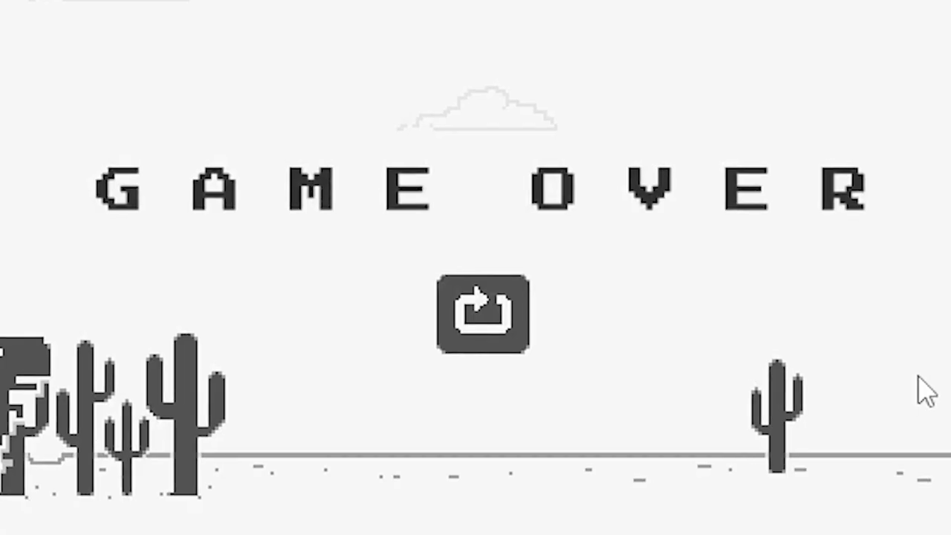
Play the runner game until a cactus collision shows Game Over, with the score at 00022.
click(485, 312)
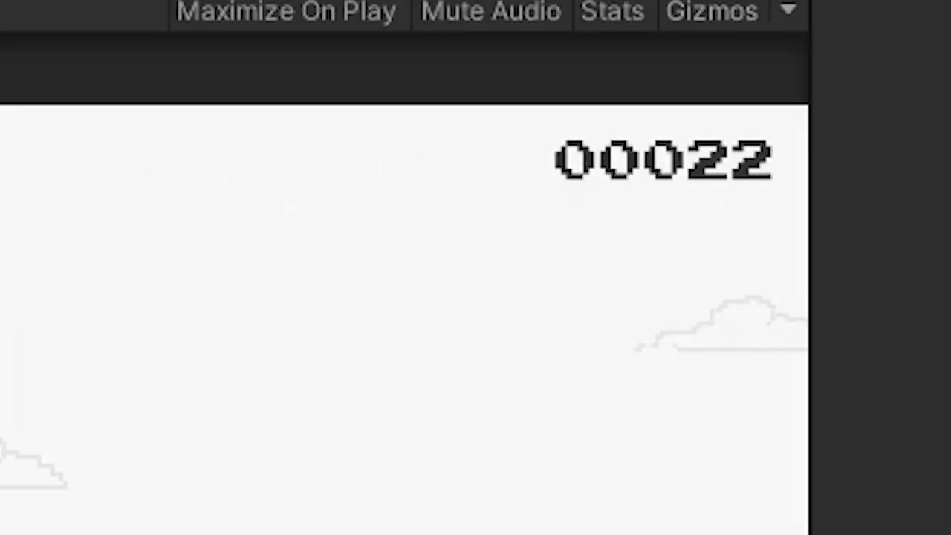